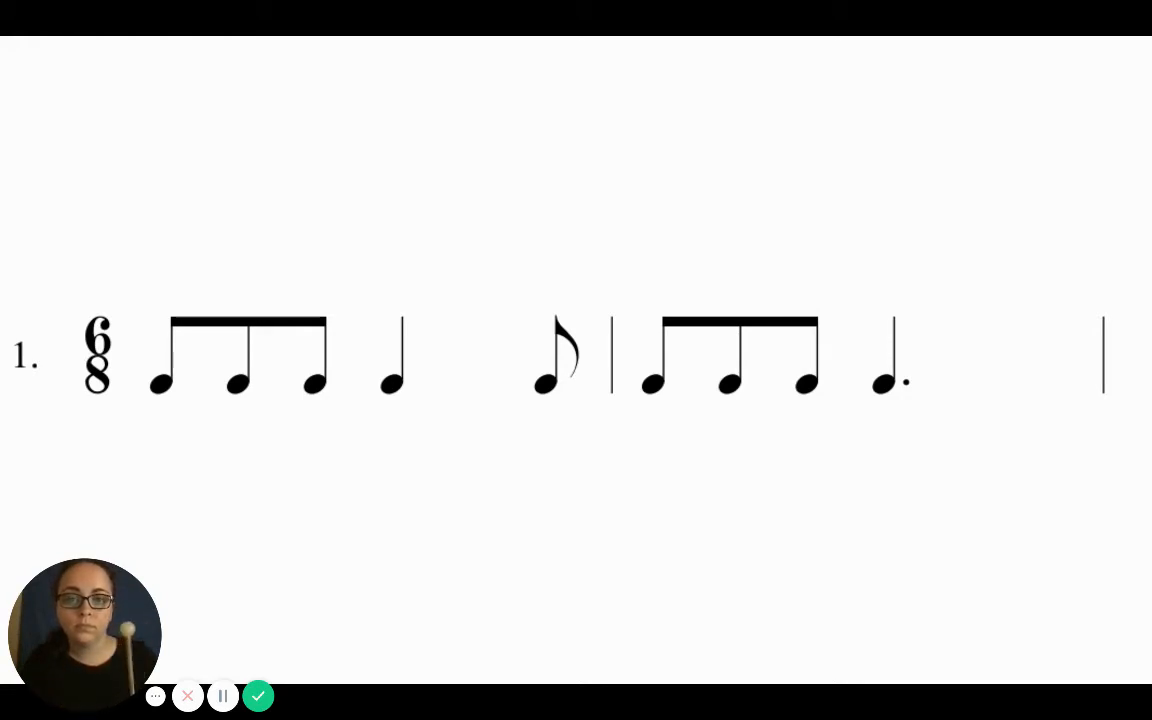
{"action": "mouse_move", "coordinate": [297, 399]}
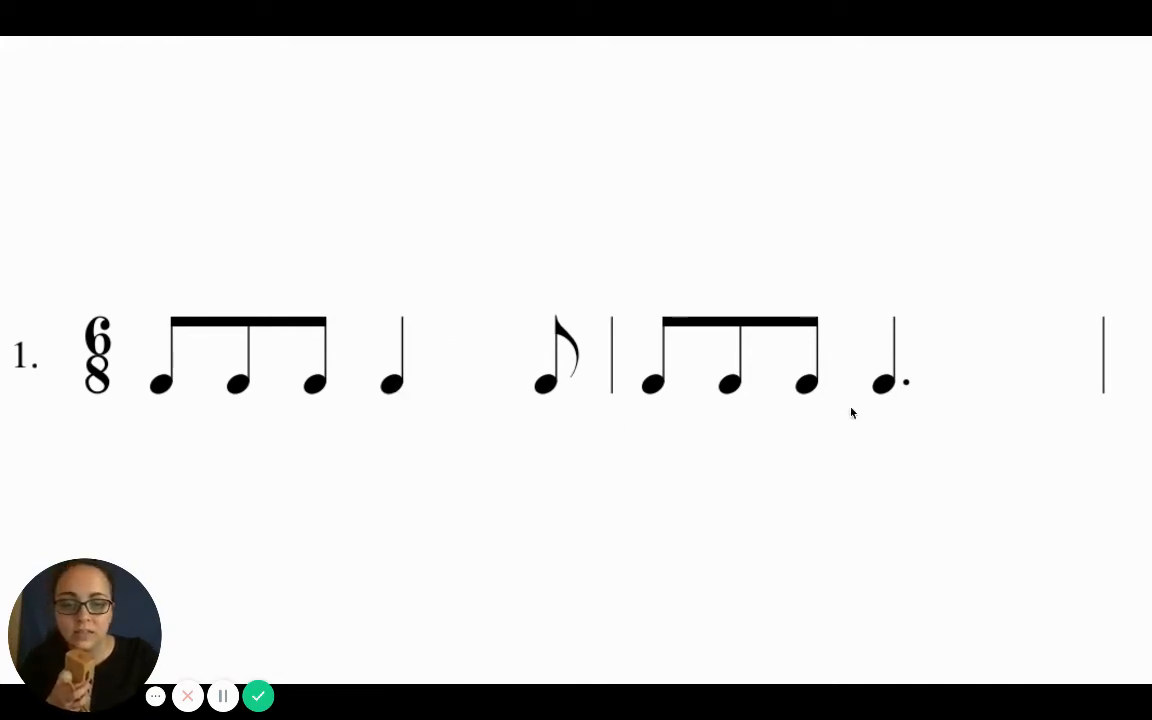
{"action": "mouse_move", "coordinate": [600, 503]}
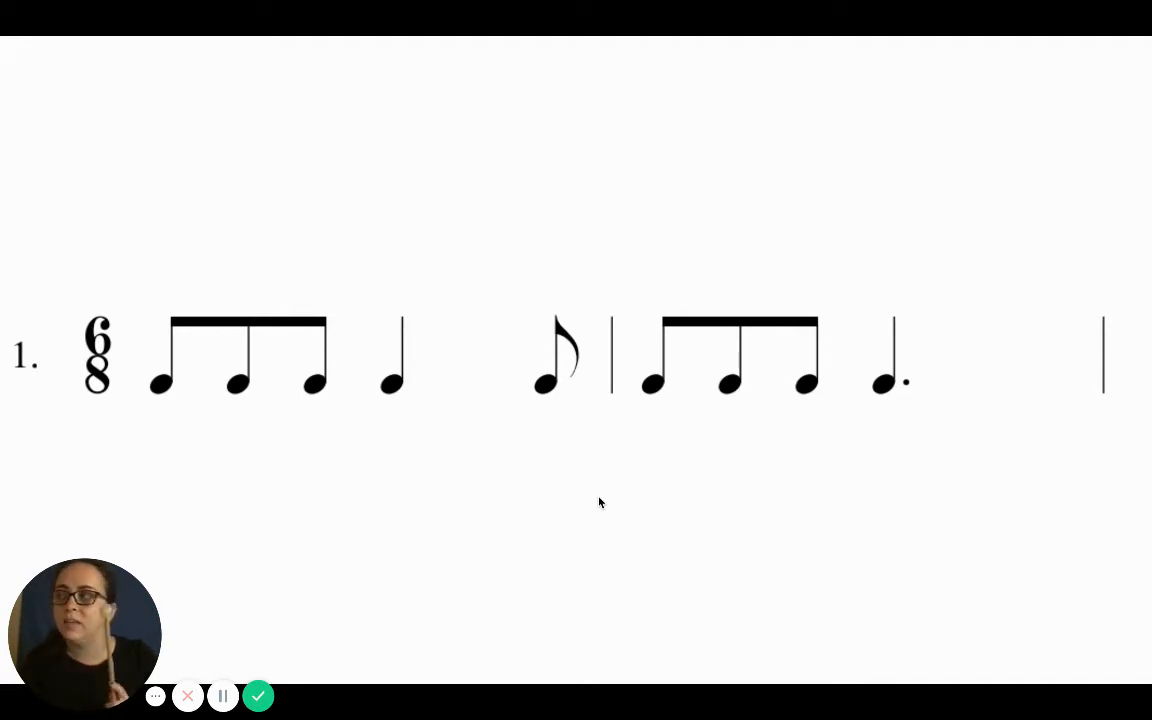